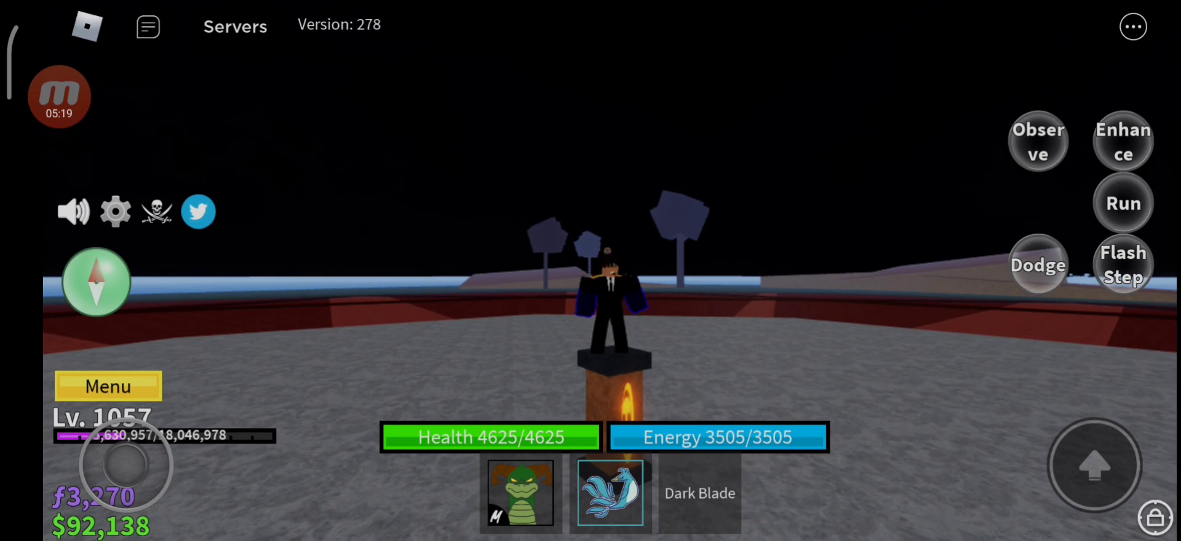
# Step: Expand the floating screen-recorder bubble to reveal its stop, pause and screenshot controls
pyautogui.click(59, 95)
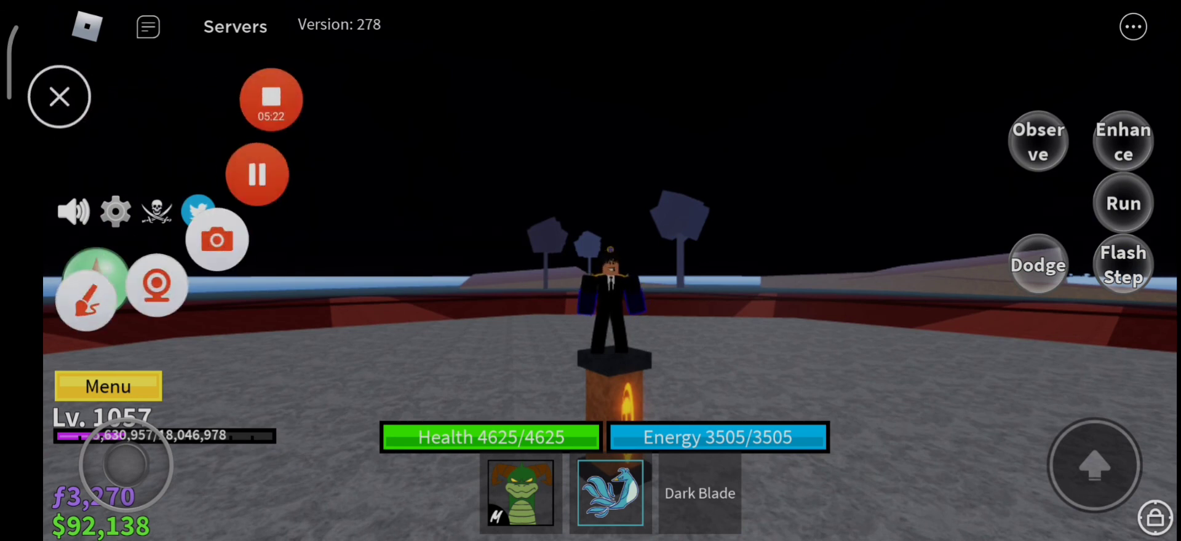